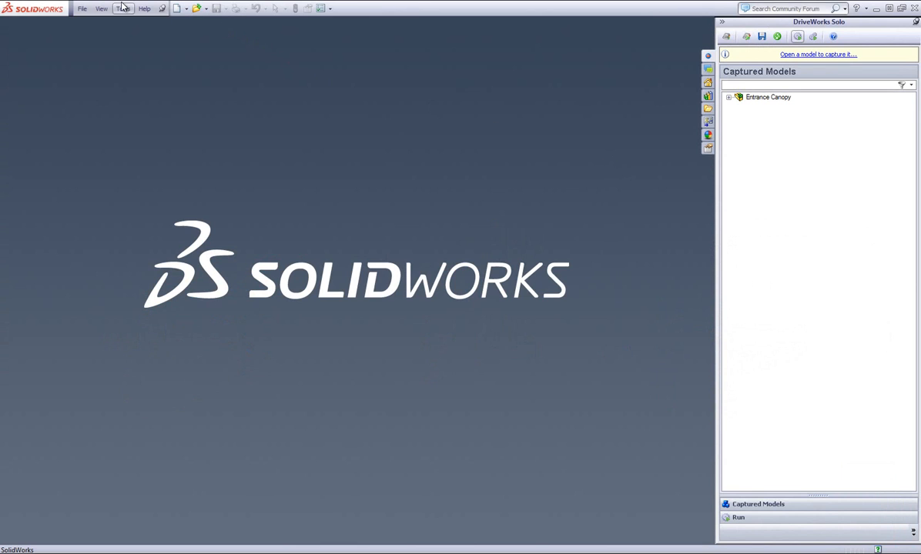
Launch DriveWorks Solo from the Tools menu to load the Entrance Canopy form
left_click(122, 9)
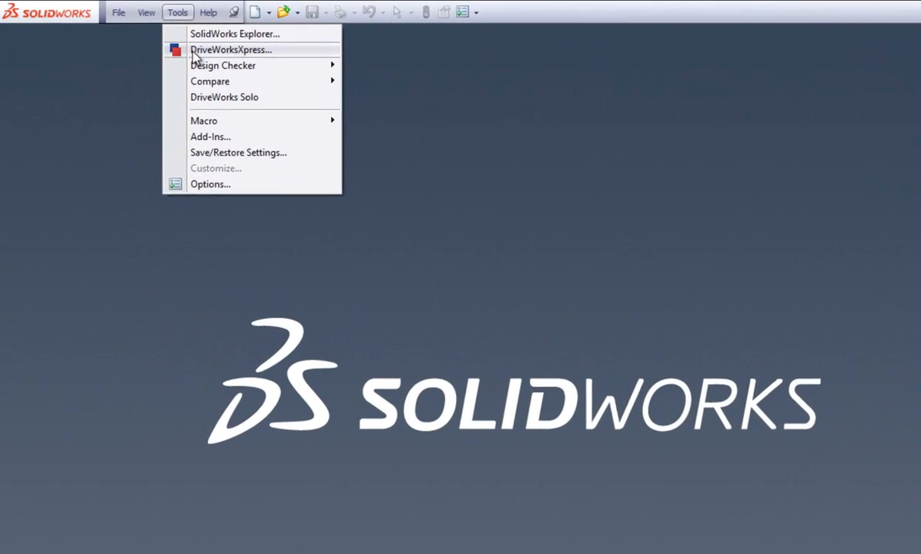
mouse_move(226, 99)
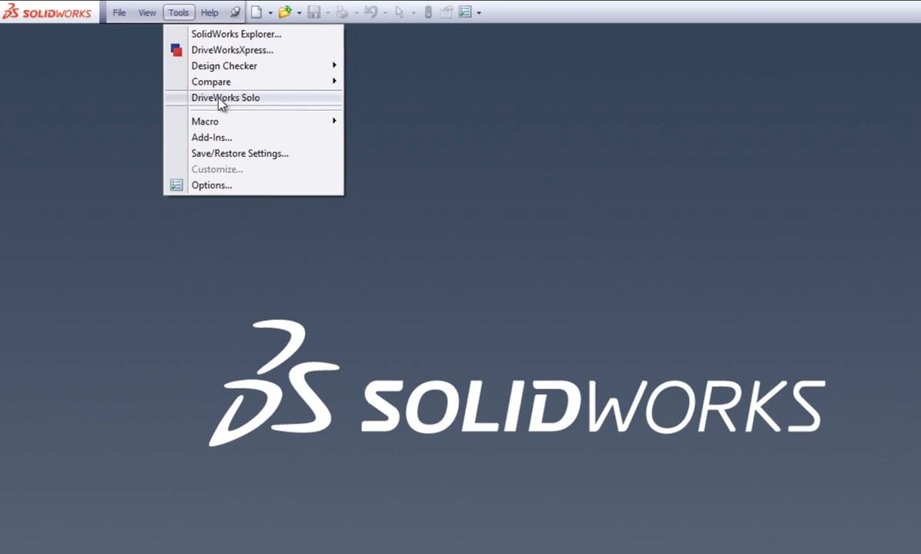
left_click(225, 97)
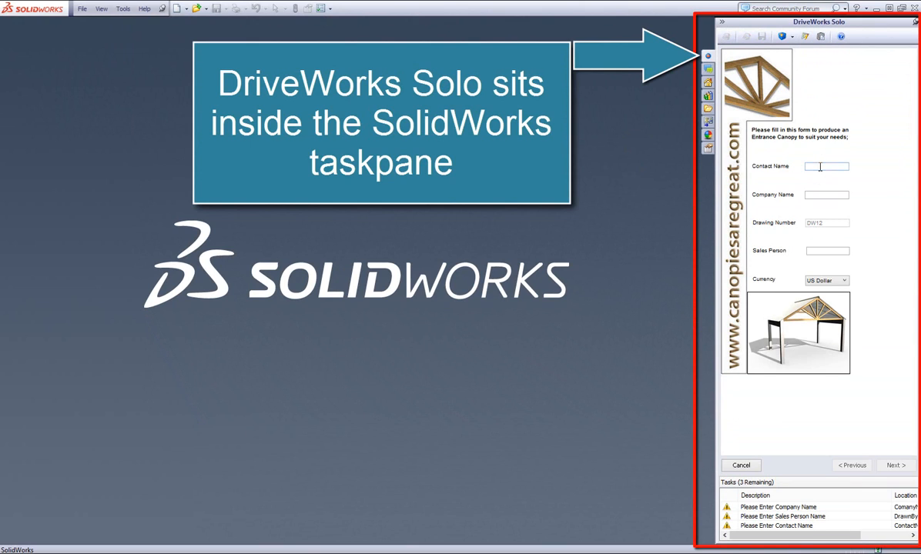
Enter contact Daniel, company Drive, sales person Robert and currency Sterling
type("Daniel")
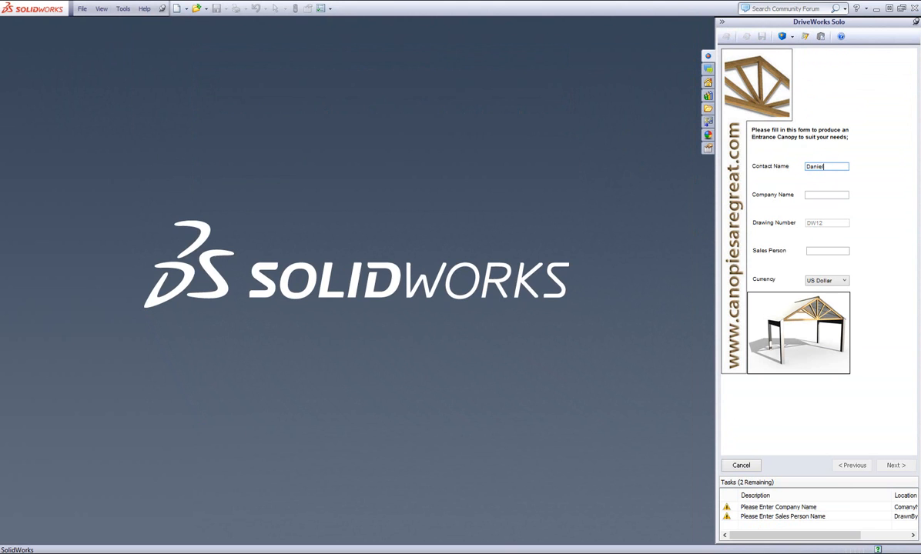
left_click(825, 194)
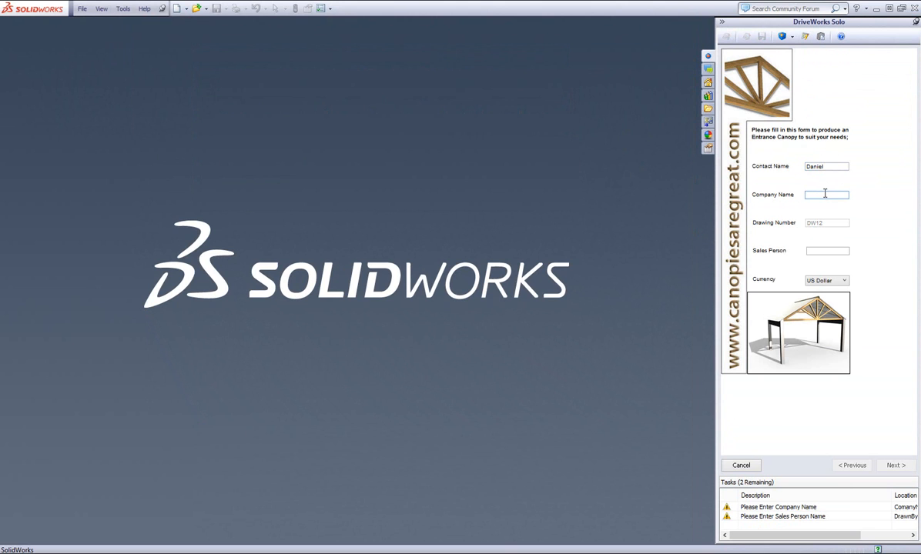
type("DriveWorks")
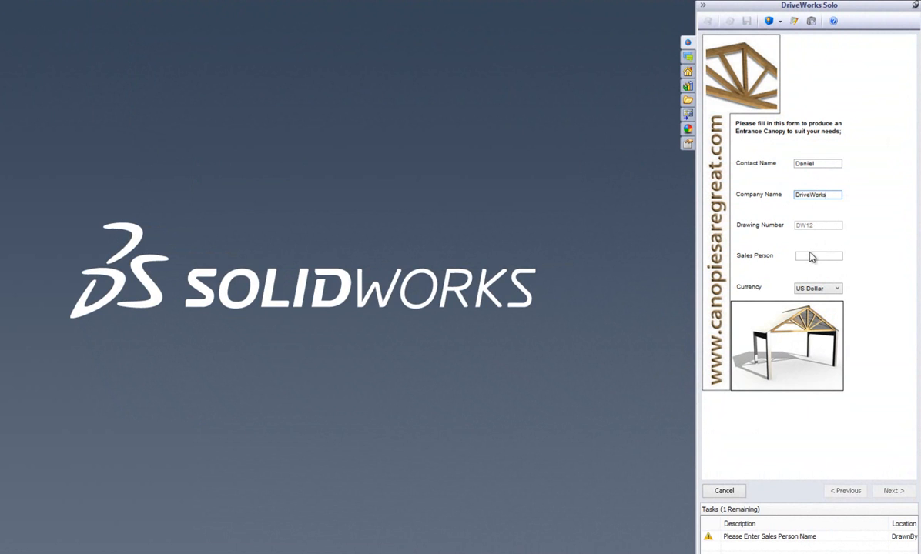
left_click(817, 256)
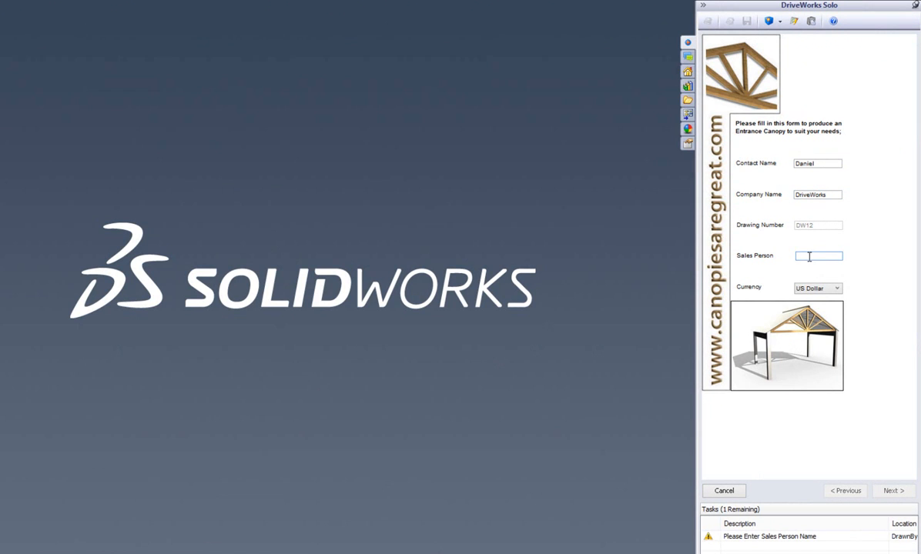
type("Robert")
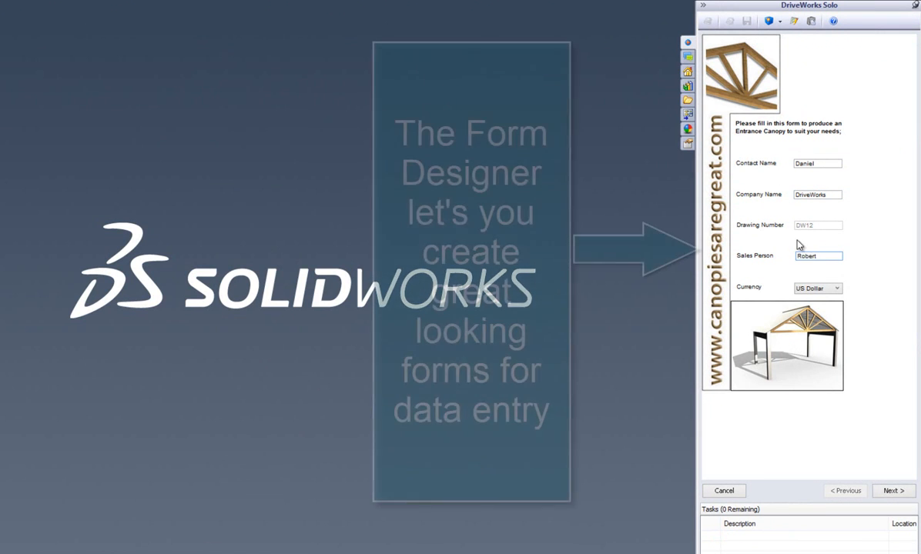
left_click(838, 288)
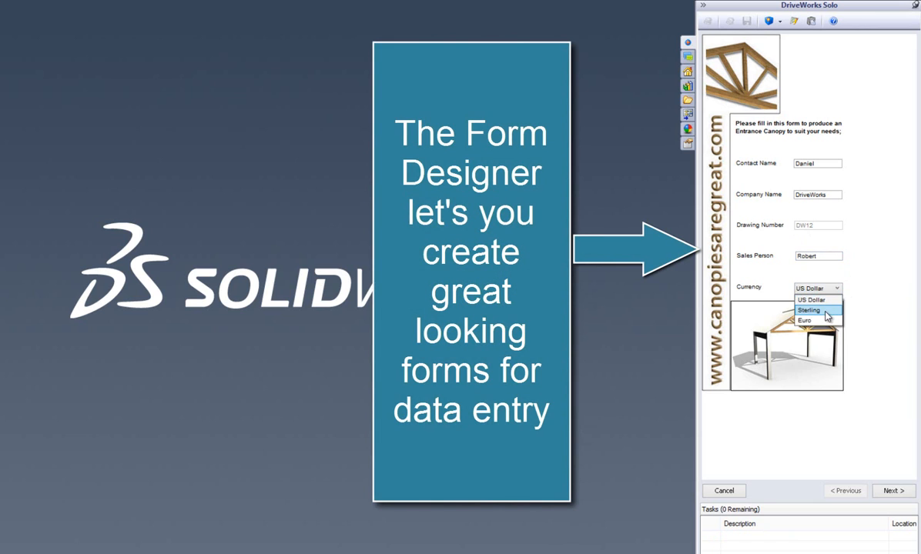
left_click(807, 309)
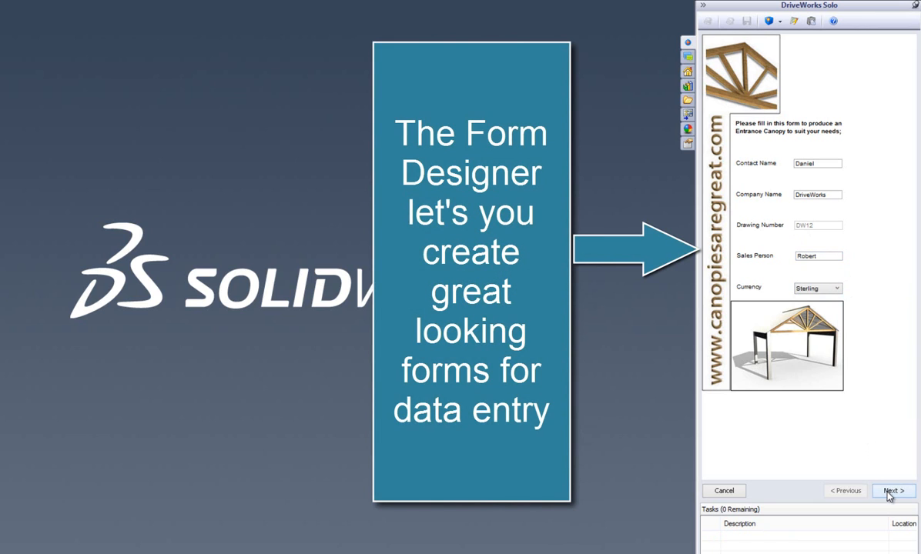
Use the Tasks list to reach the missing Sales Person field and enter Robert
left_click(894, 489)
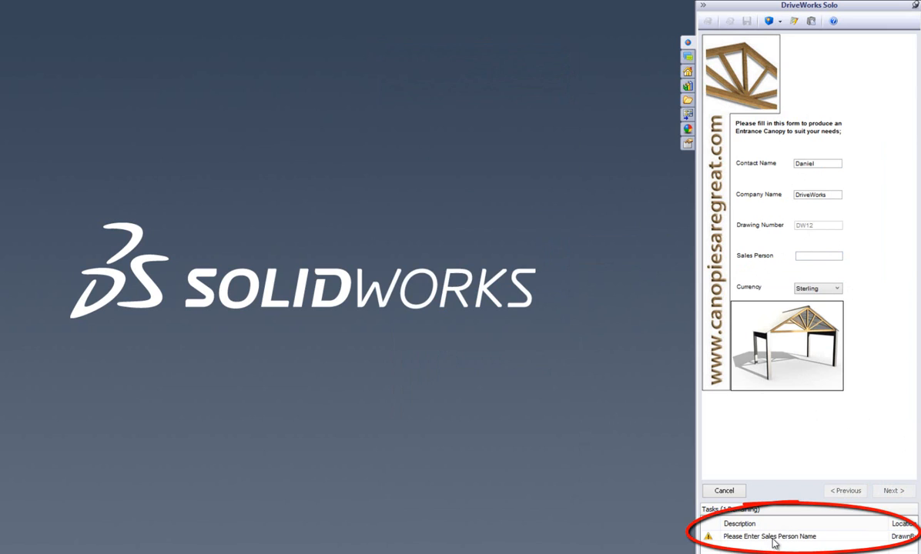
left_click(770, 536)
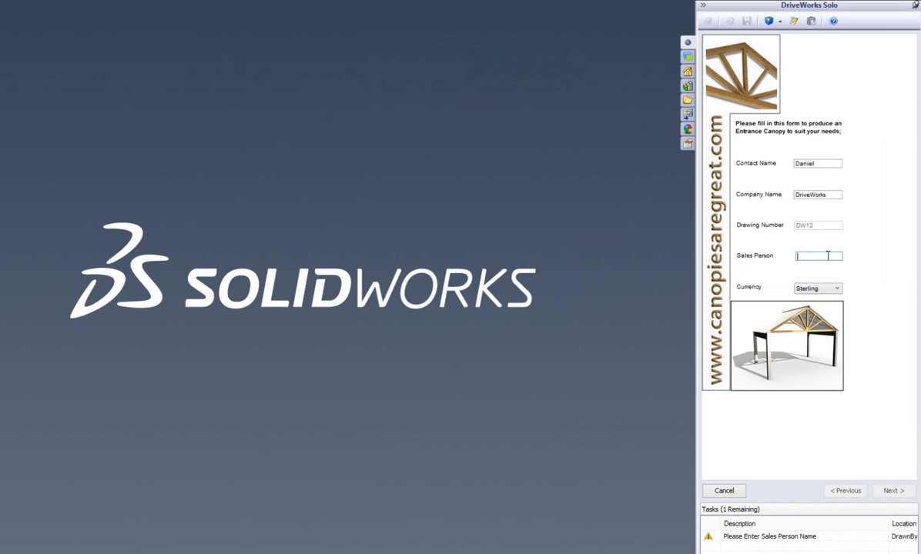
type("Robert")
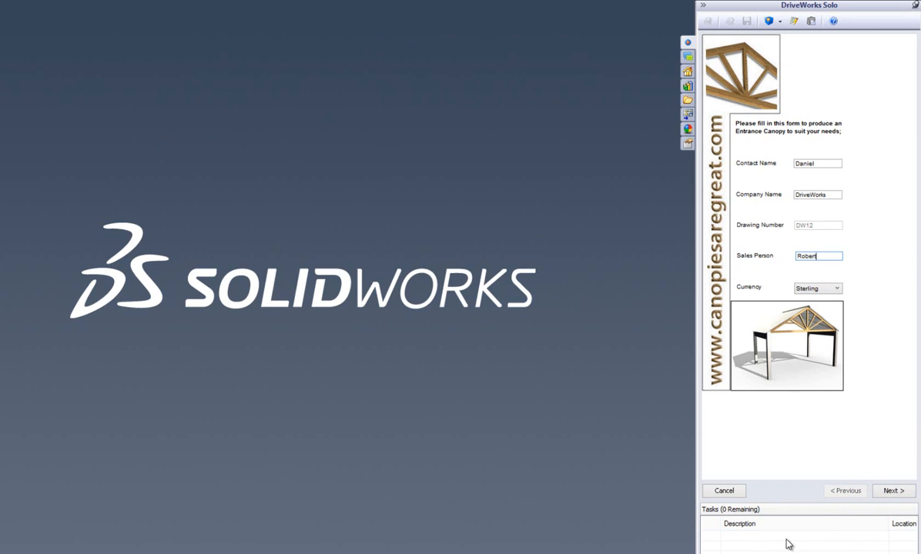
mouse_move(872, 459)
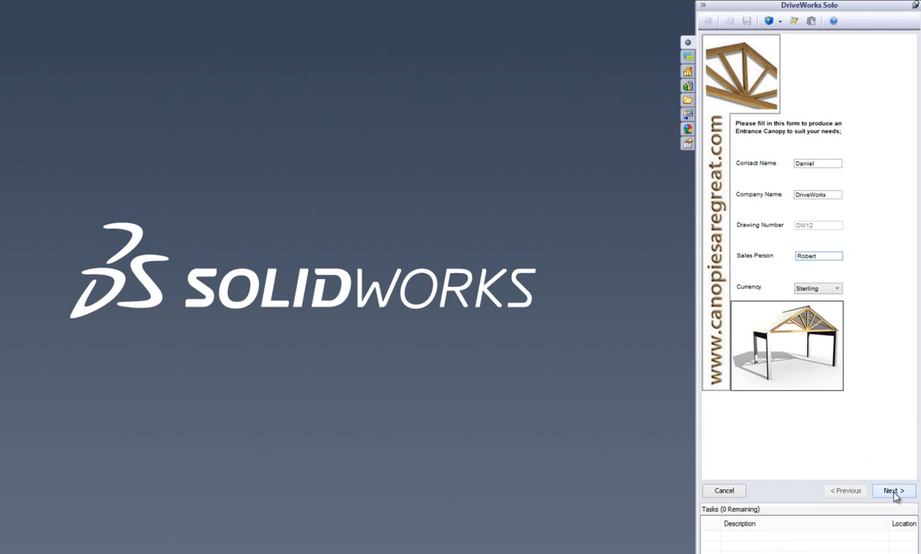
On the dimensions page set frame and post colour to Yellow and continue to fixings
left_click(894, 489)
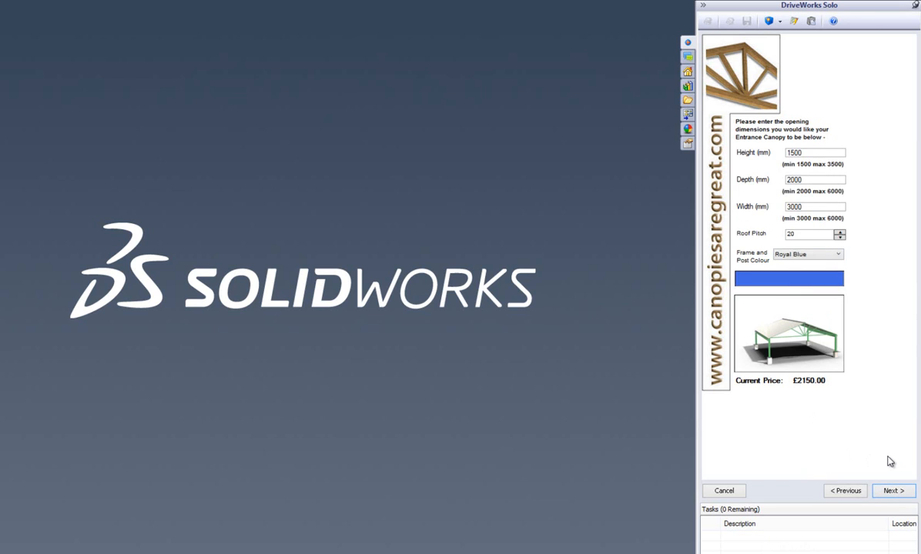
mouse_move(862, 453)
type("2000")
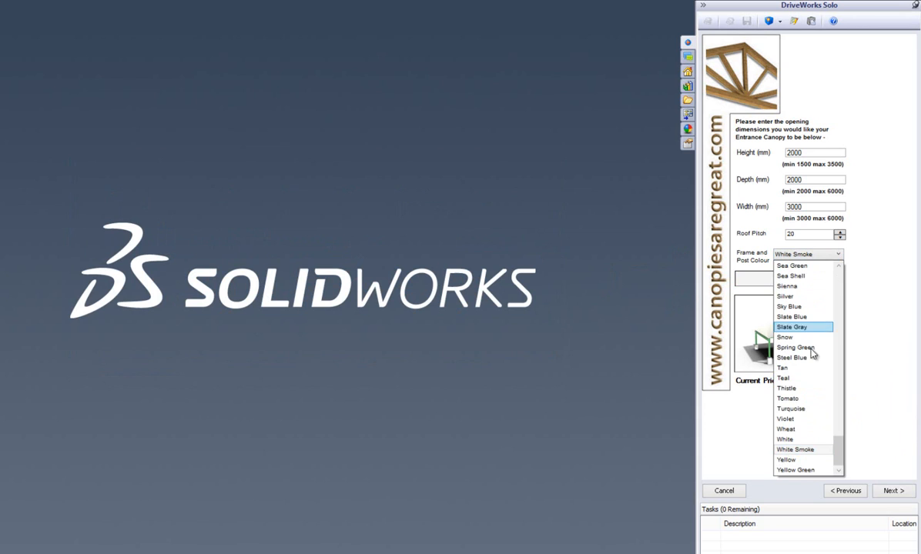
left_click(785, 459)
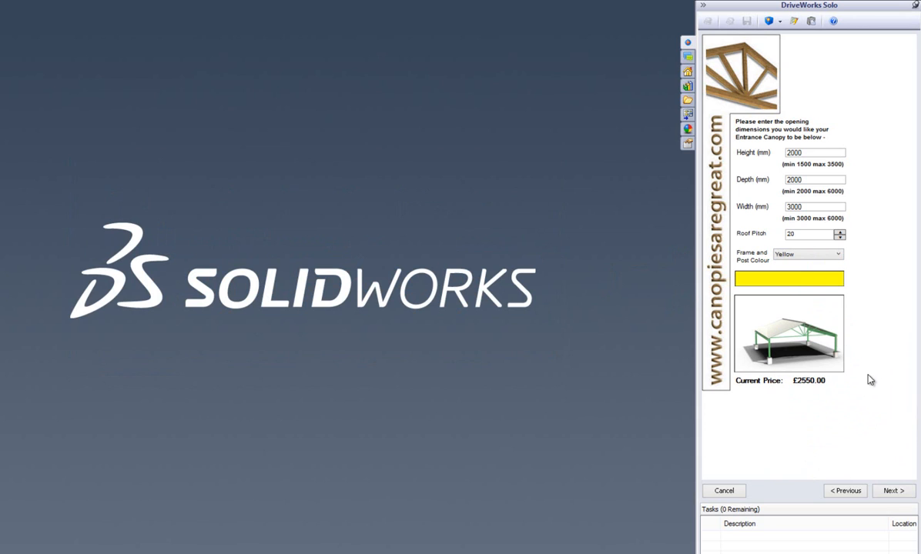
left_click(893, 490)
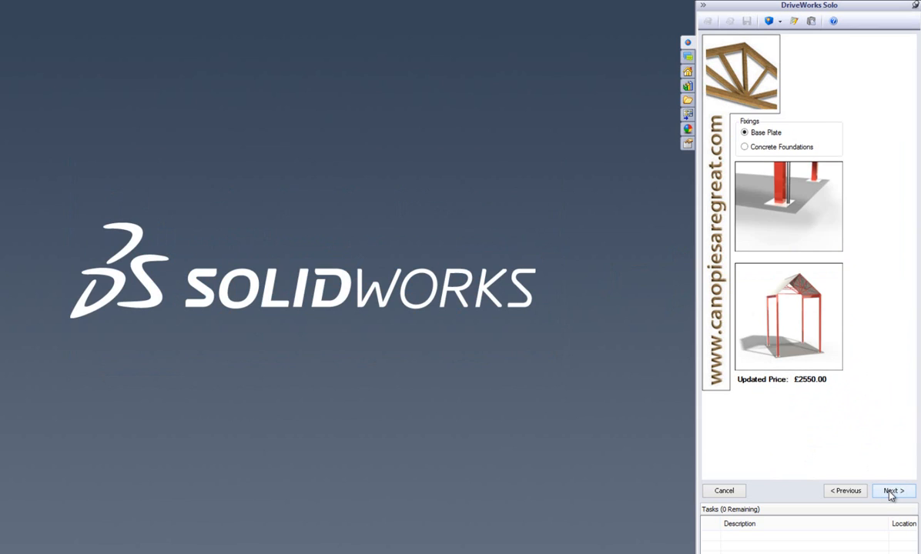
Choose Concrete Foundations as fixings and review the opening dimensions page
left_click(893, 490)
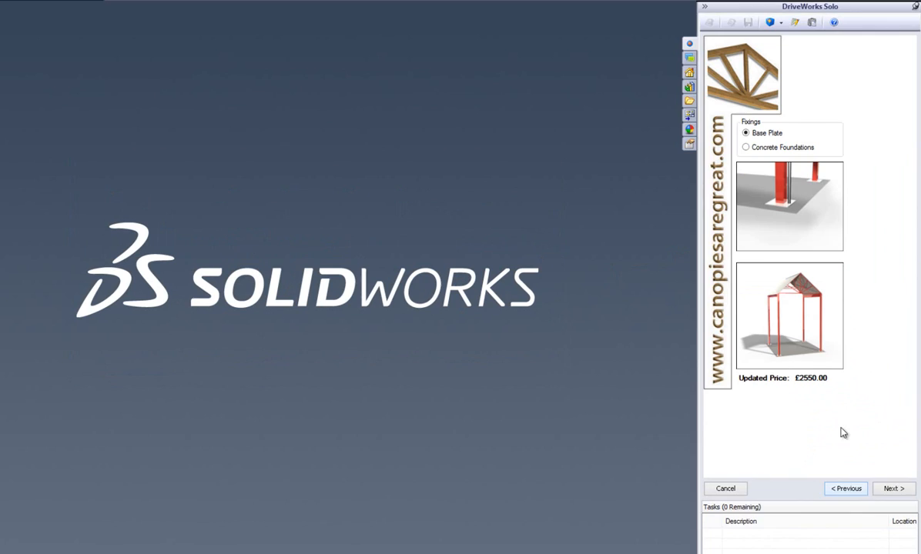
left_click(745, 148)
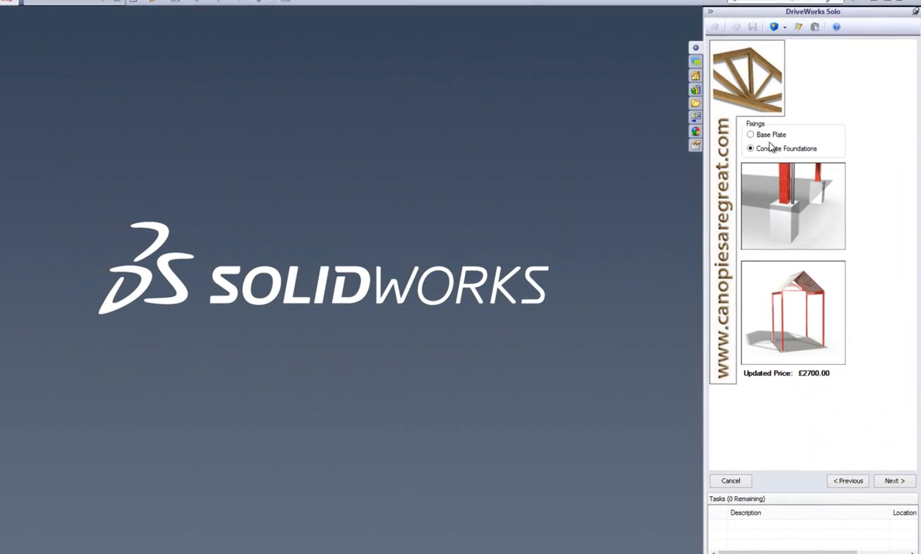
left_click(893, 480)
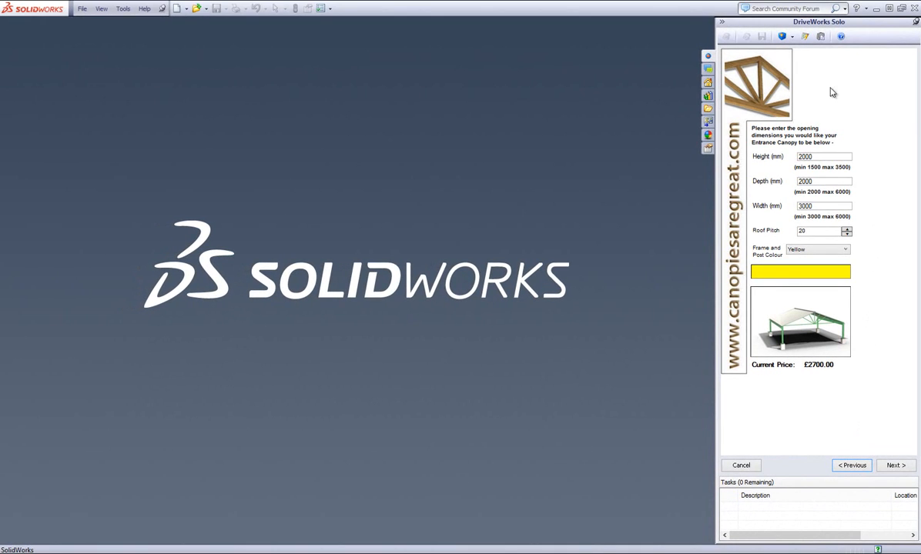
left_click(895, 465)
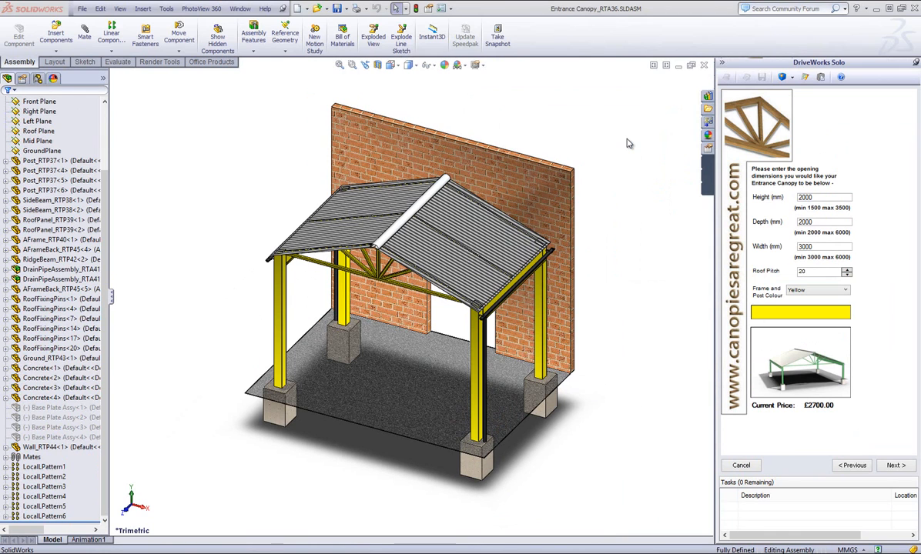
mouse_move(629, 142)
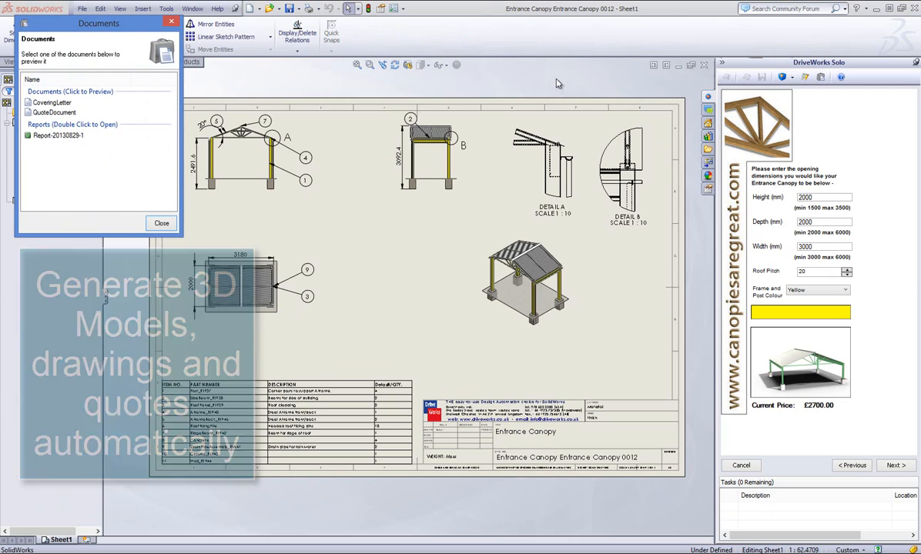
Preview the QuoteDocument quotation for Entrance Canopy 0012 totalling £2,940
left_click(56, 111)
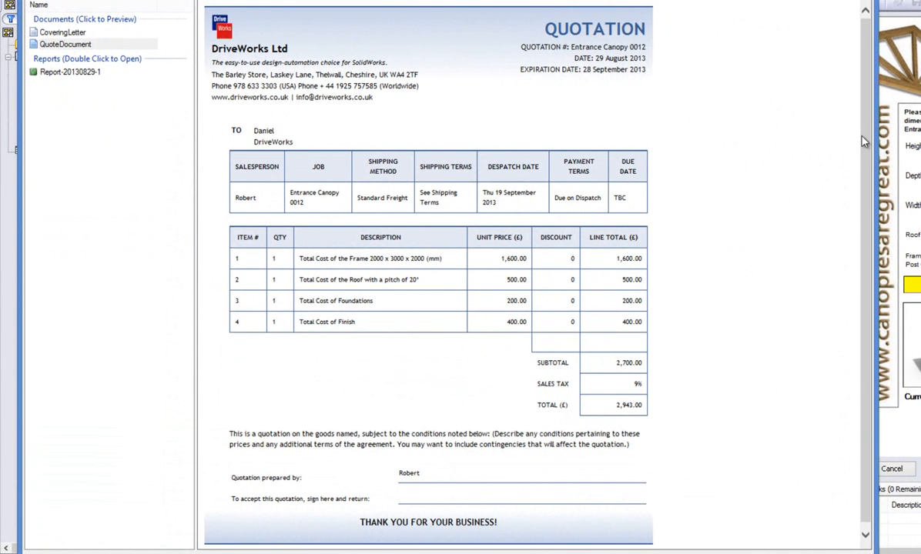
mouse_move(321, 188)
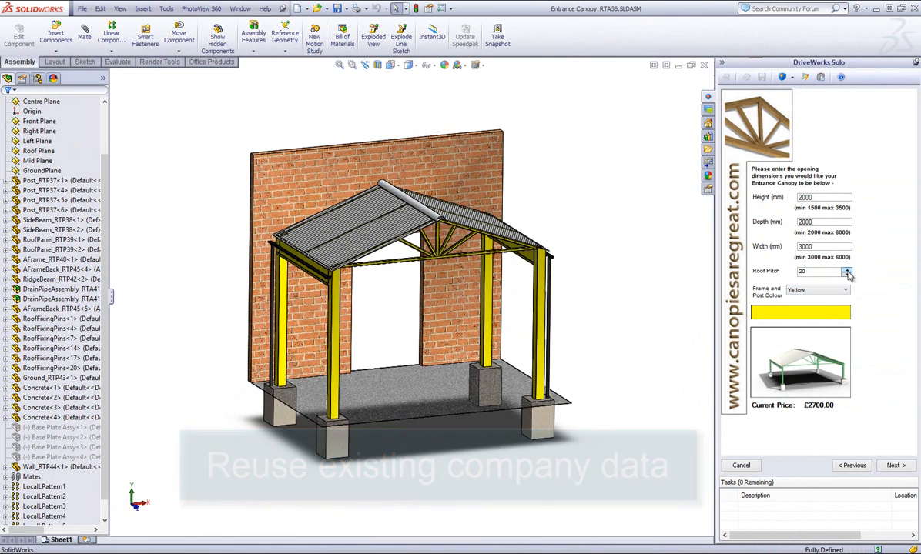
Raise the roof pitch to 30°, switch fixings to Base Plate, rebuild and reach the cost summary
left_click(847, 268)
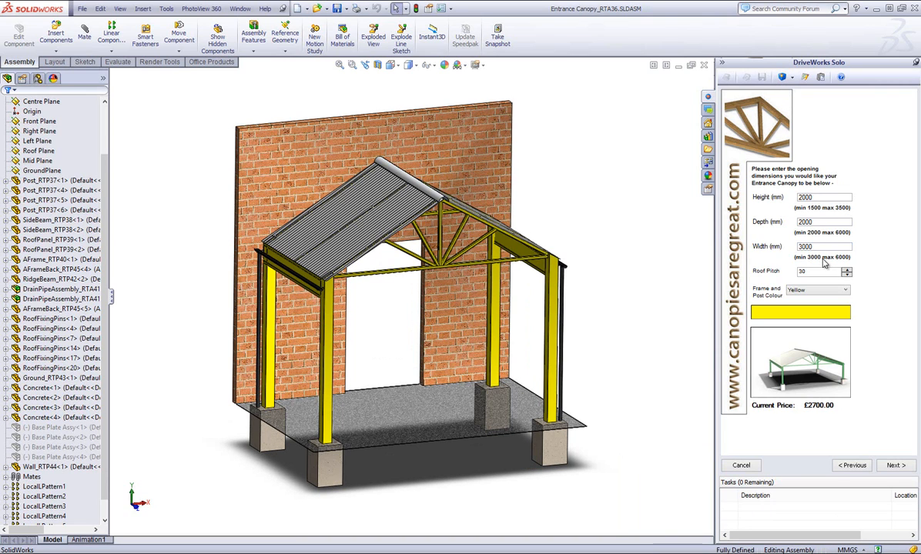
left_click(895, 465)
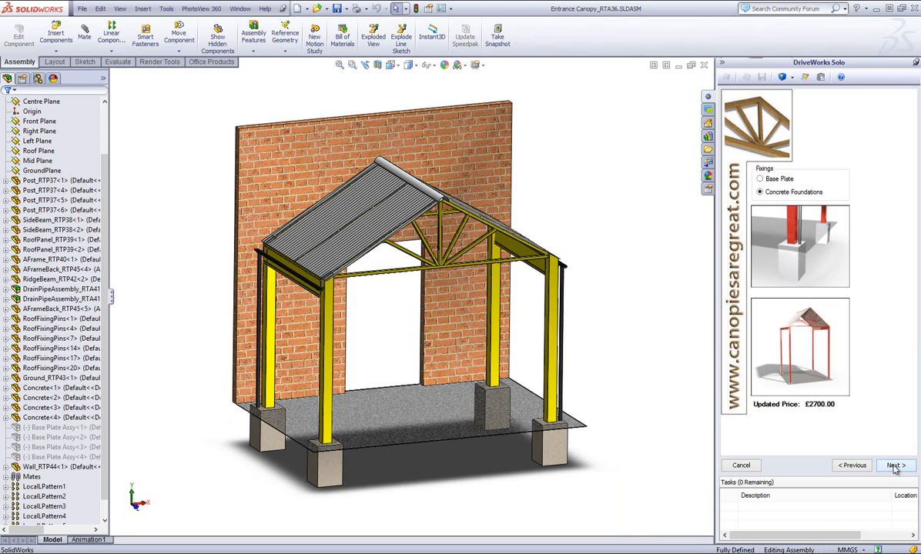
left_click(761, 179)
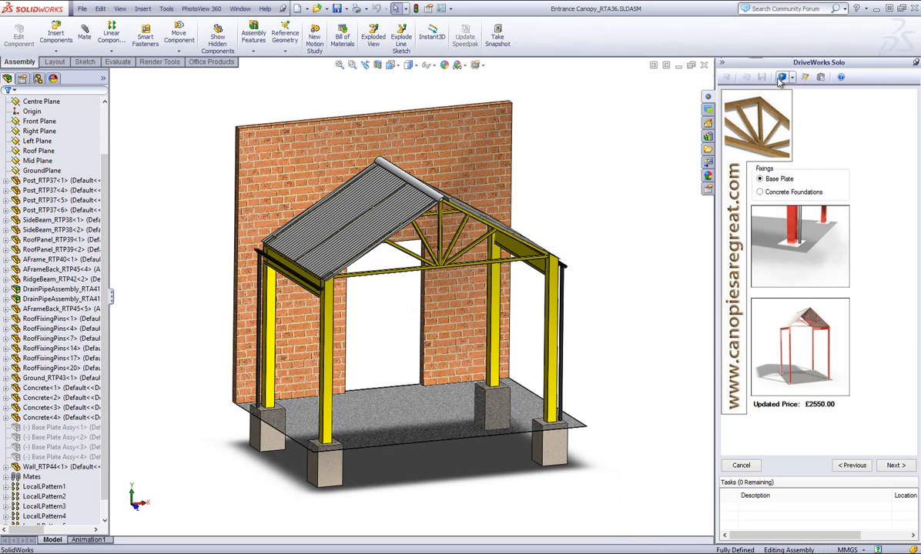
left_click(894, 465)
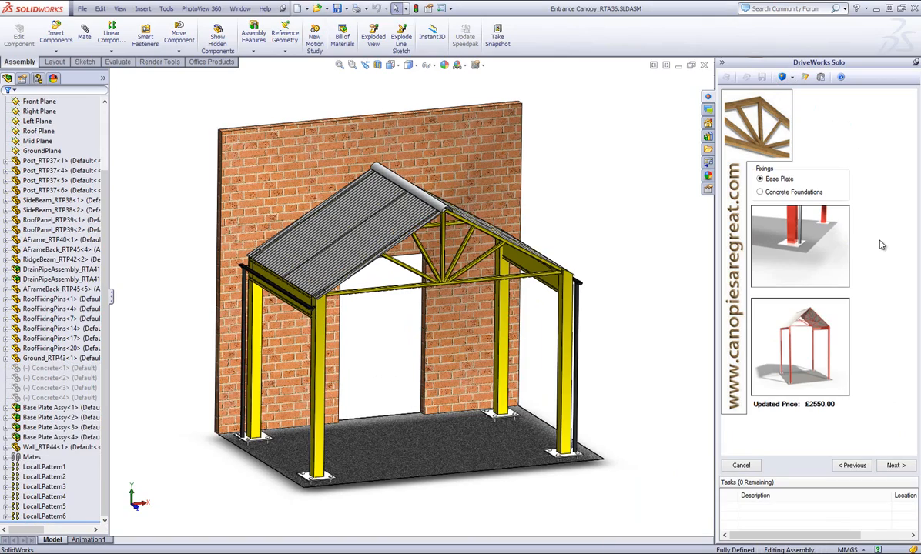
left_click(893, 465)
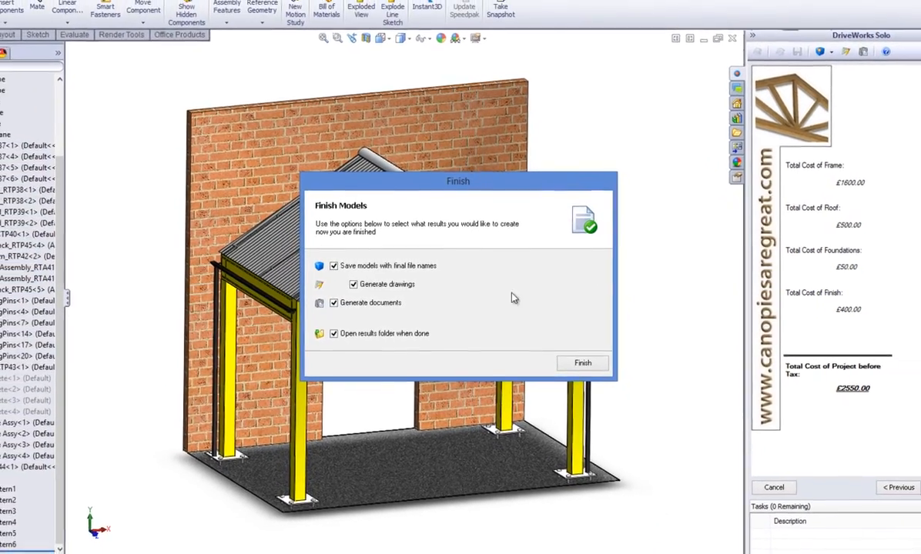
Finish with Save models, Generate drawings, Generate documents and Open results folder kept checked
left_click(582, 364)
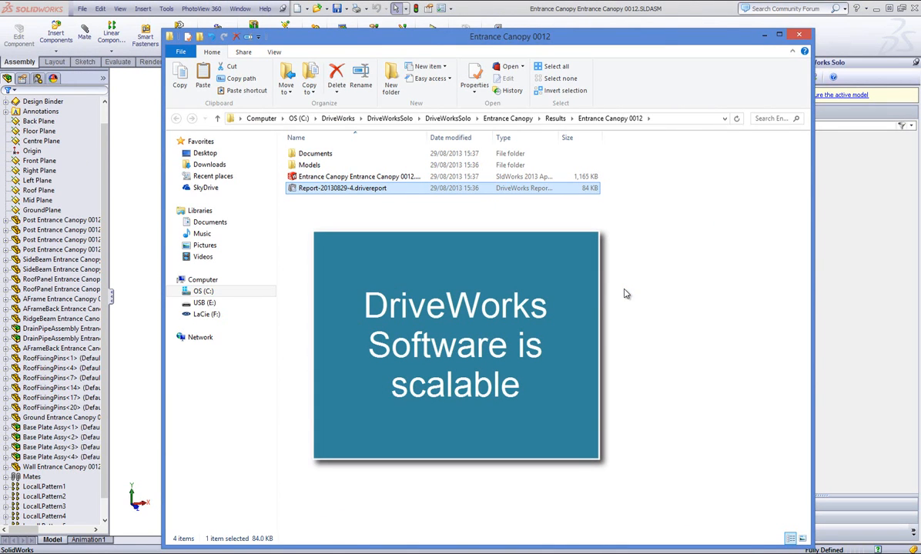
mouse_move(339, 154)
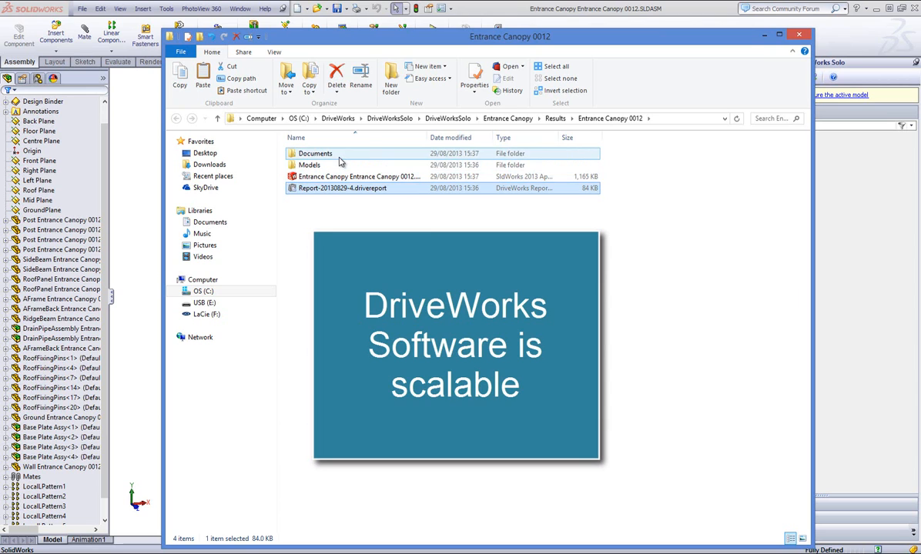
Browse into the results Documents folder and its Content subfolder
double_click(314, 154)
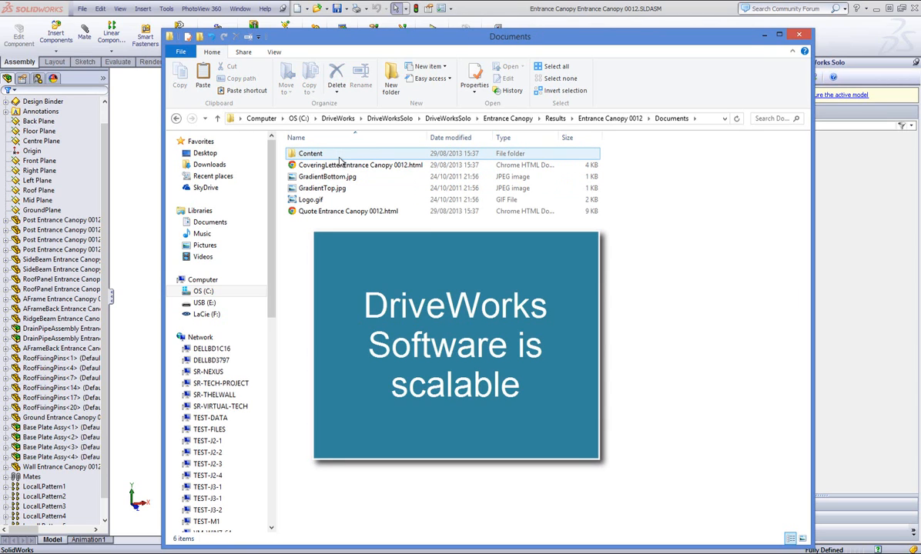
double_click(309, 154)
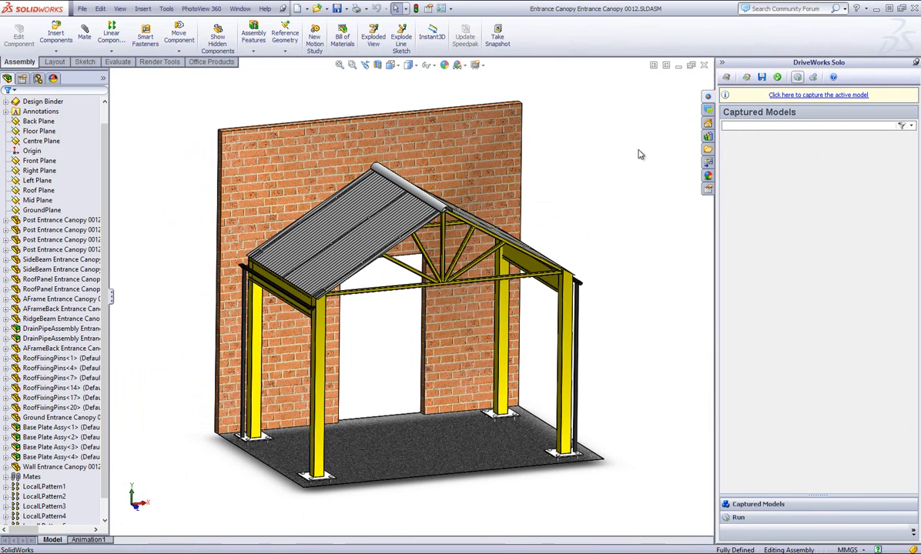
mouse_move(633, 175)
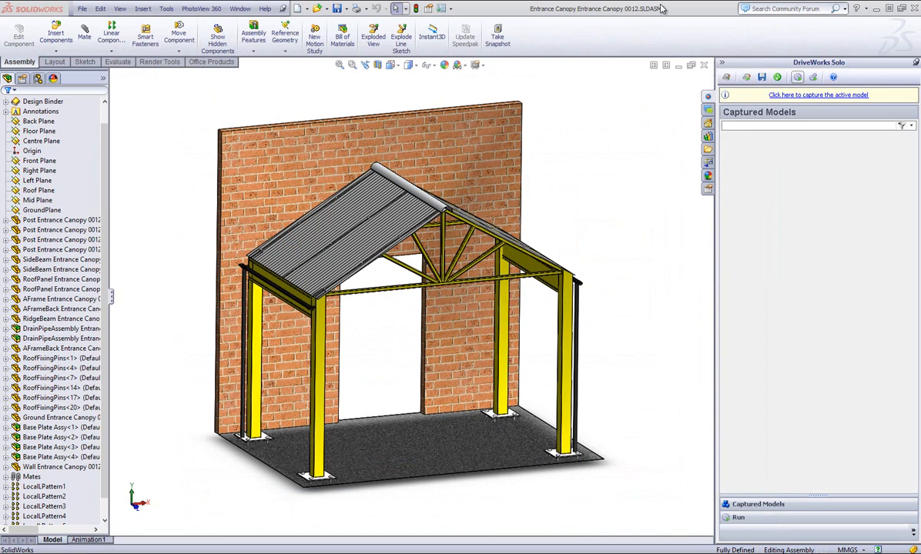
mouse_move(649, 162)
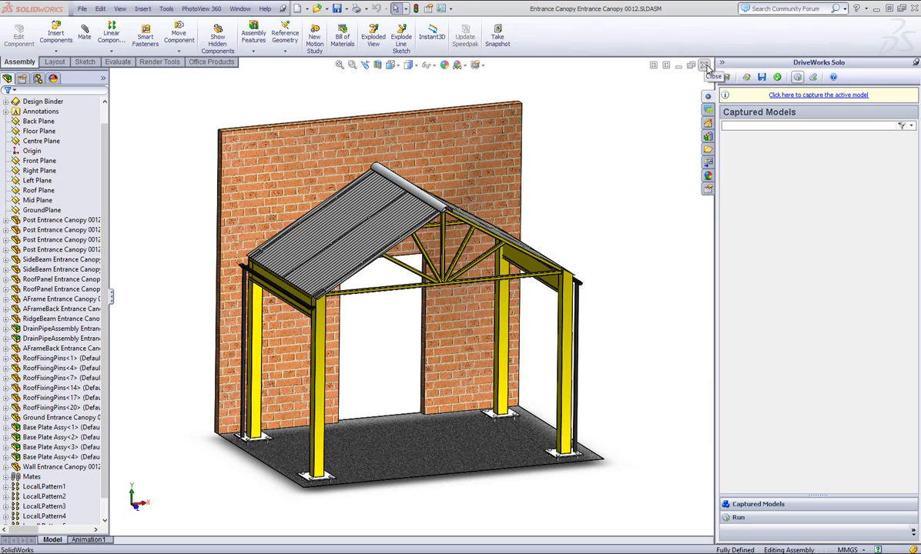
Close the canopy assembly and expand Entrance Canopy in the Captured Models tree
left_click(702, 65)
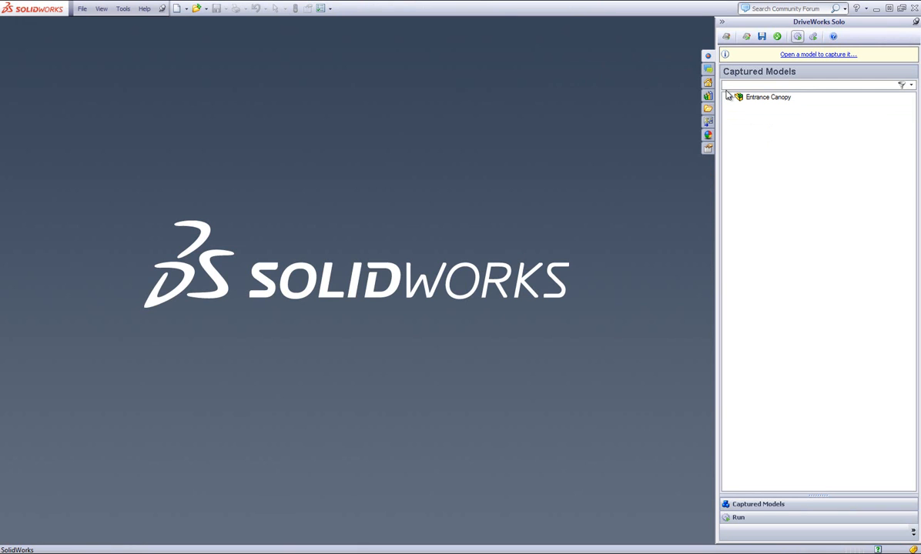
left_click(730, 95)
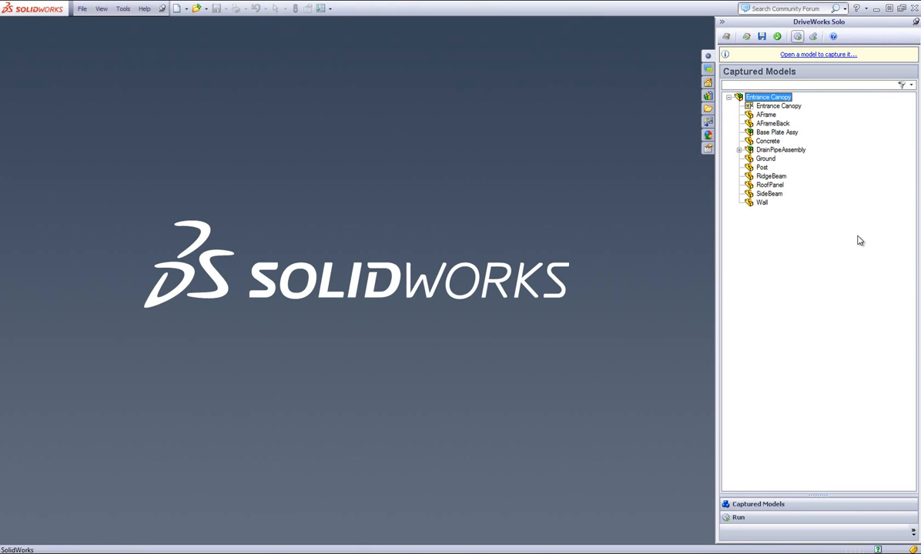